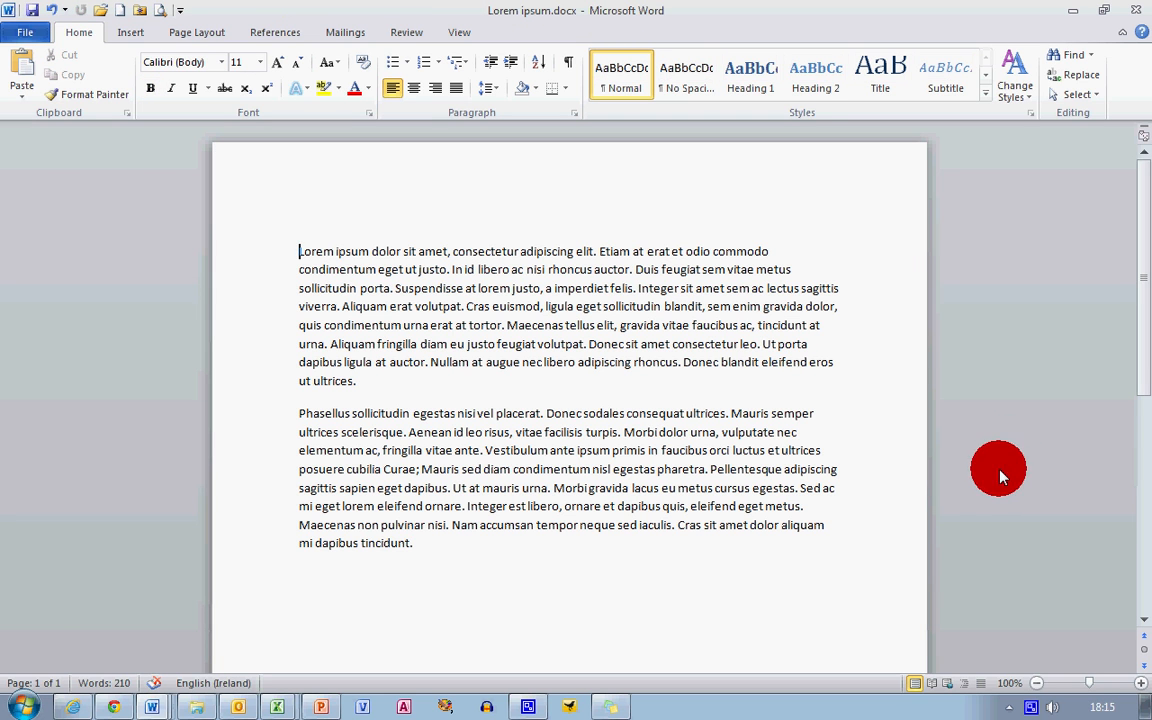
pyautogui.moveTo(928, 482)
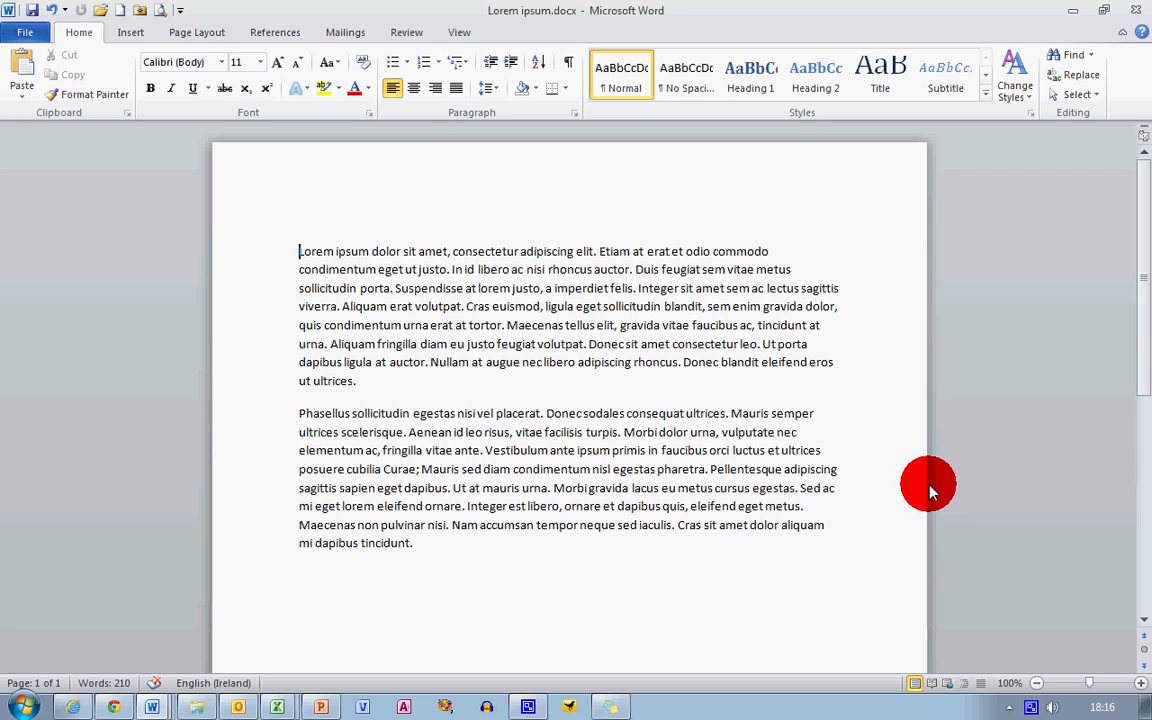
pyautogui.moveTo(920, 486)
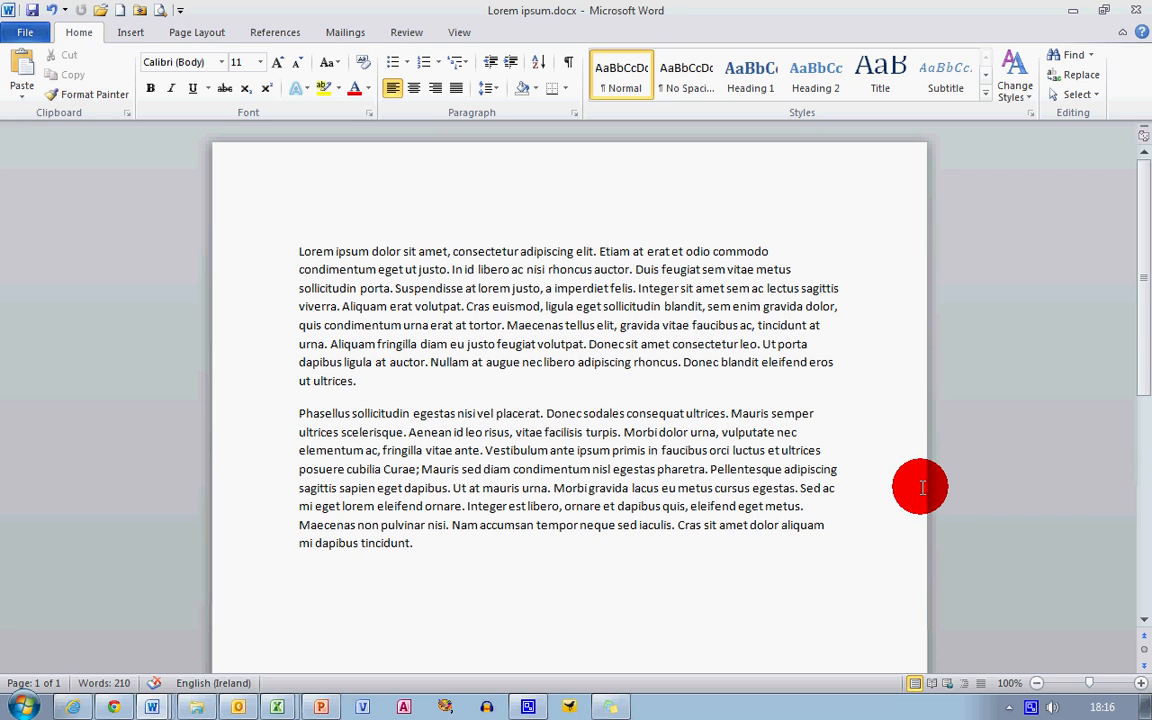
pyautogui.moveTo(896, 492)
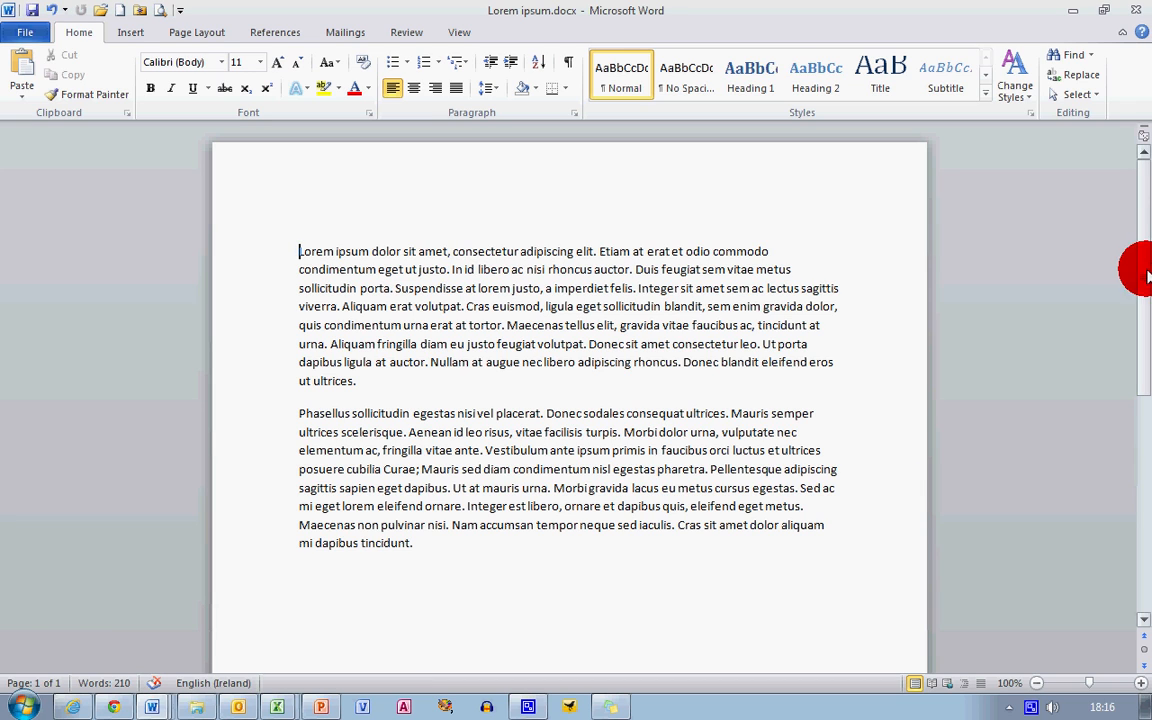
pyautogui.moveTo(408, 344)
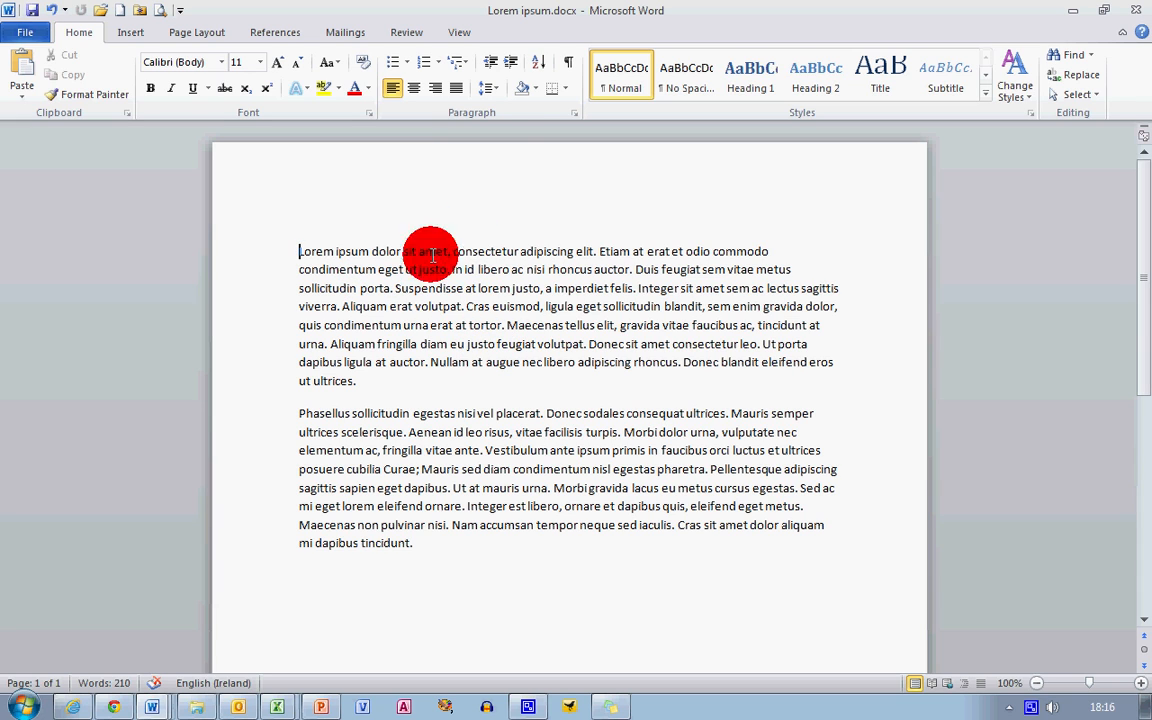
pyautogui.moveTo(486, 90)
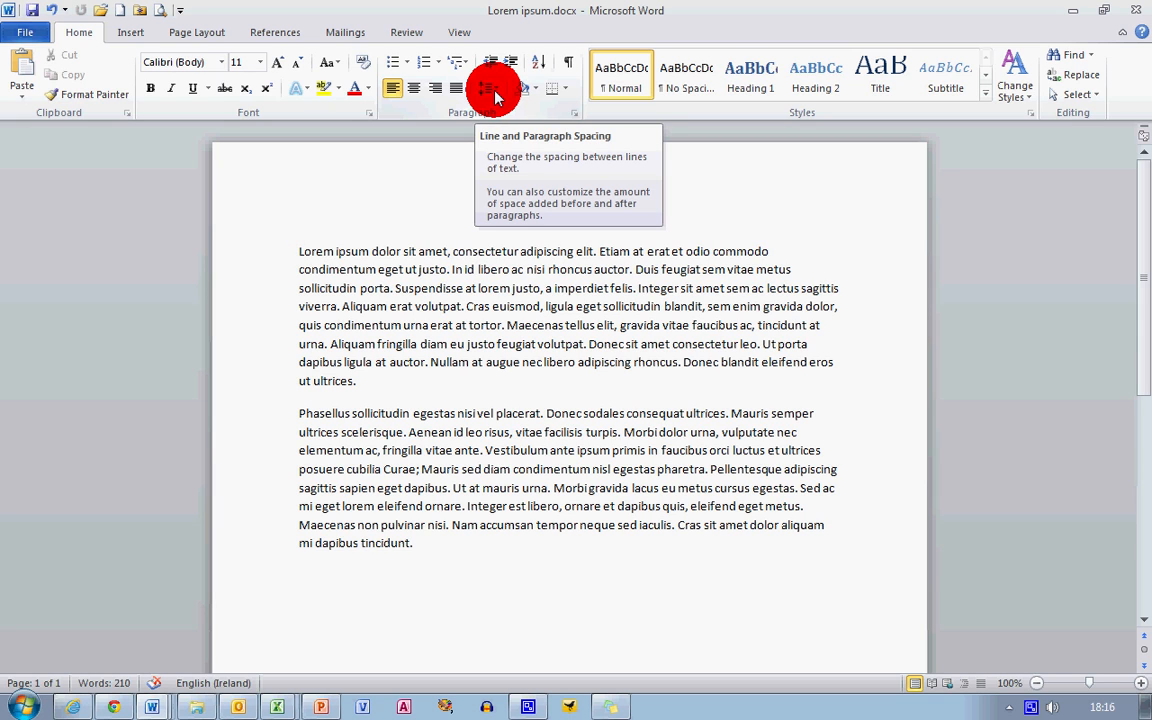
# Try 1.5 and triple line spacing on the text from the Line Spacing menu
pyautogui.click(488, 88)
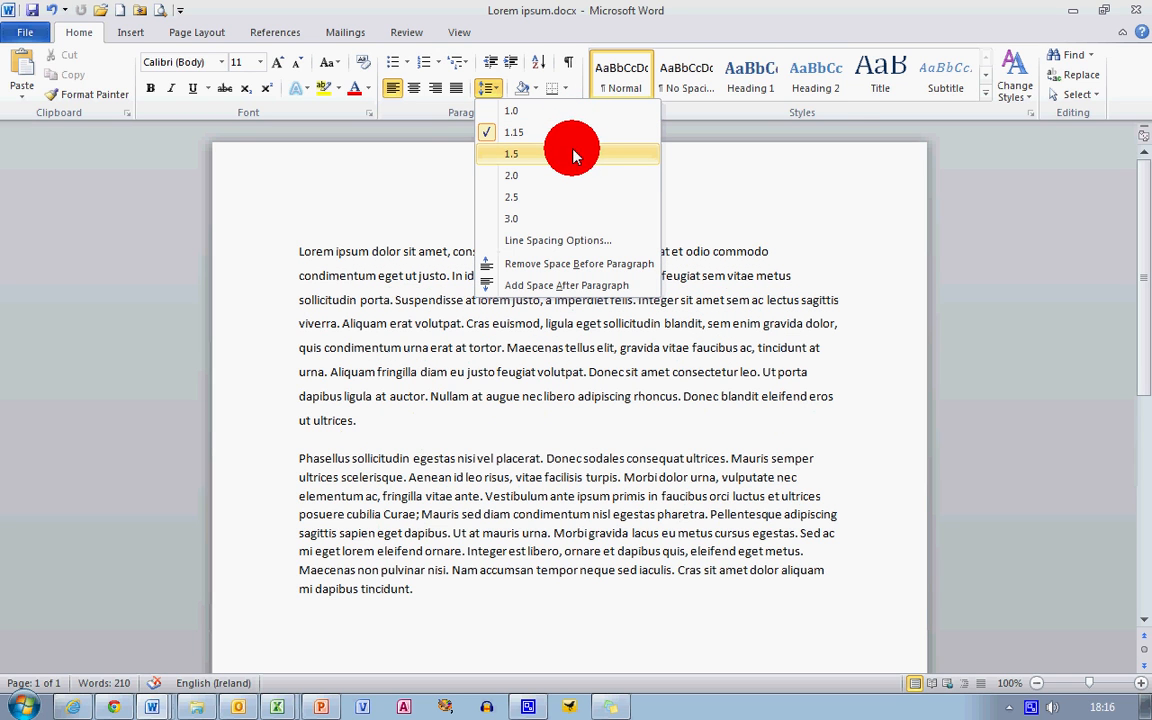
pyautogui.click(512, 176)
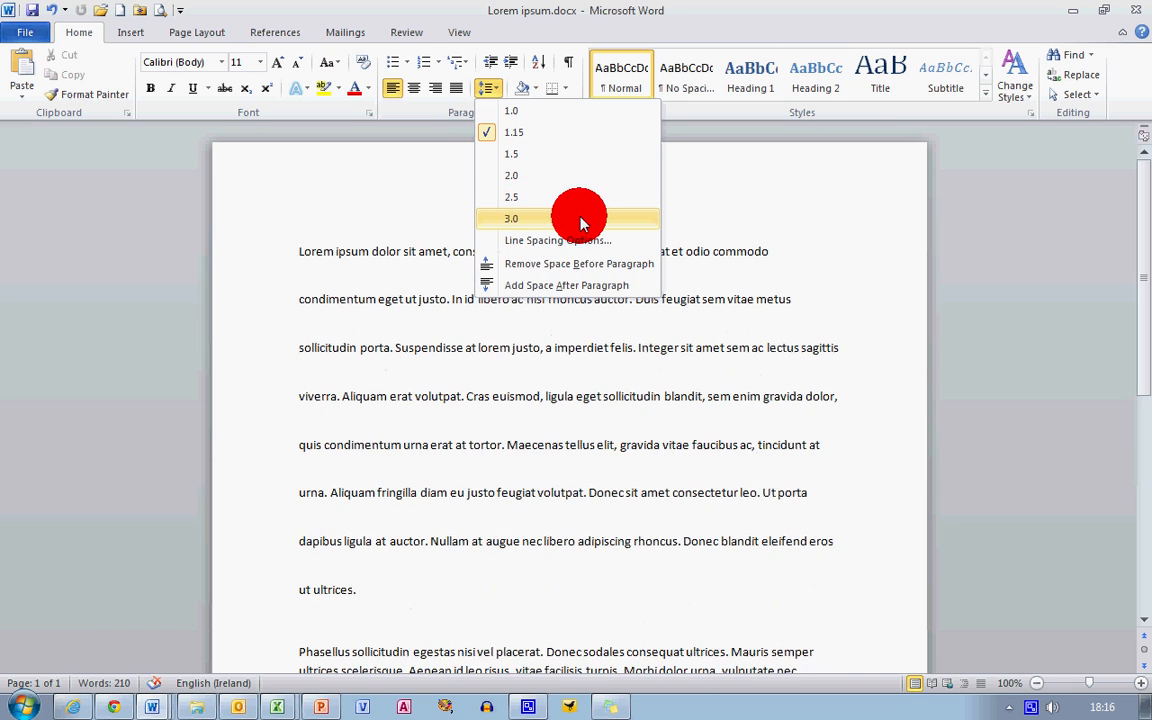
pyautogui.click(510, 152)
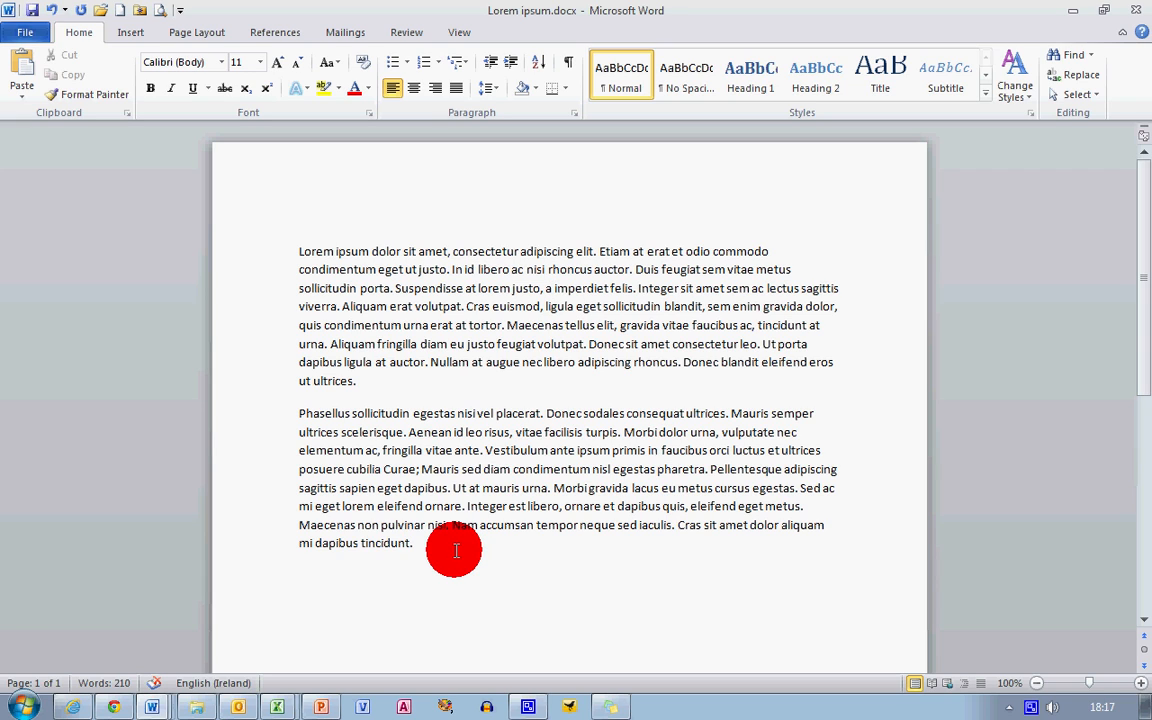
pyautogui.moveTo(448, 548)
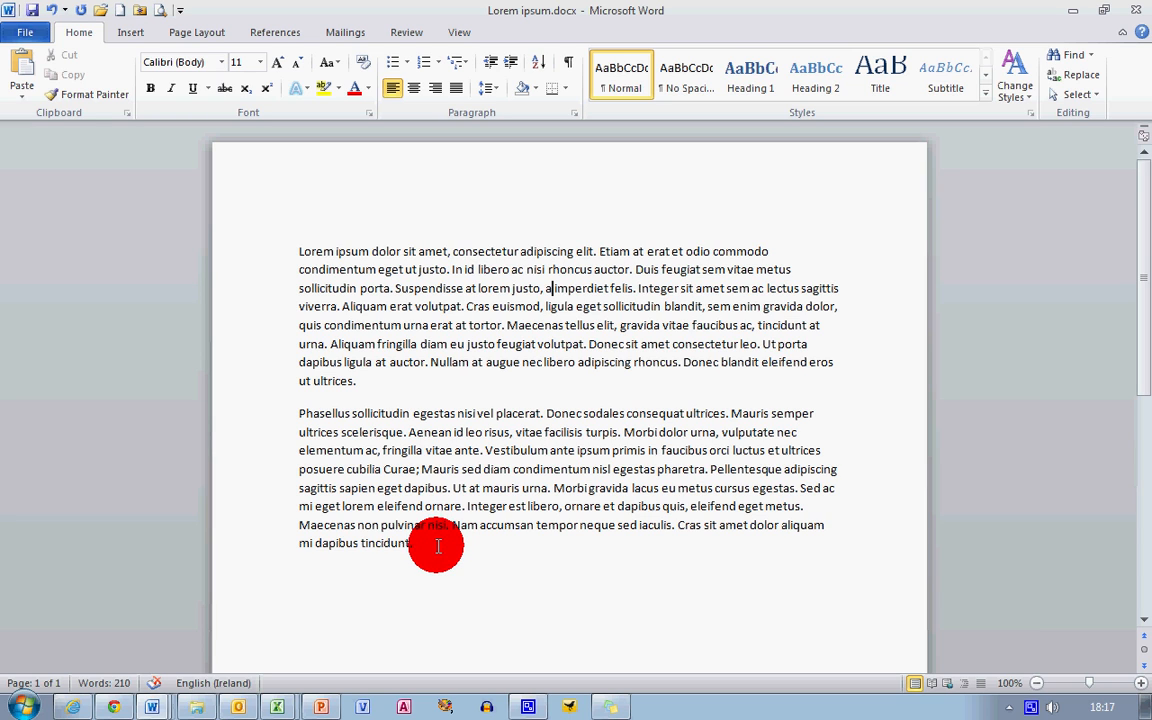
pyautogui.moveTo(438, 546)
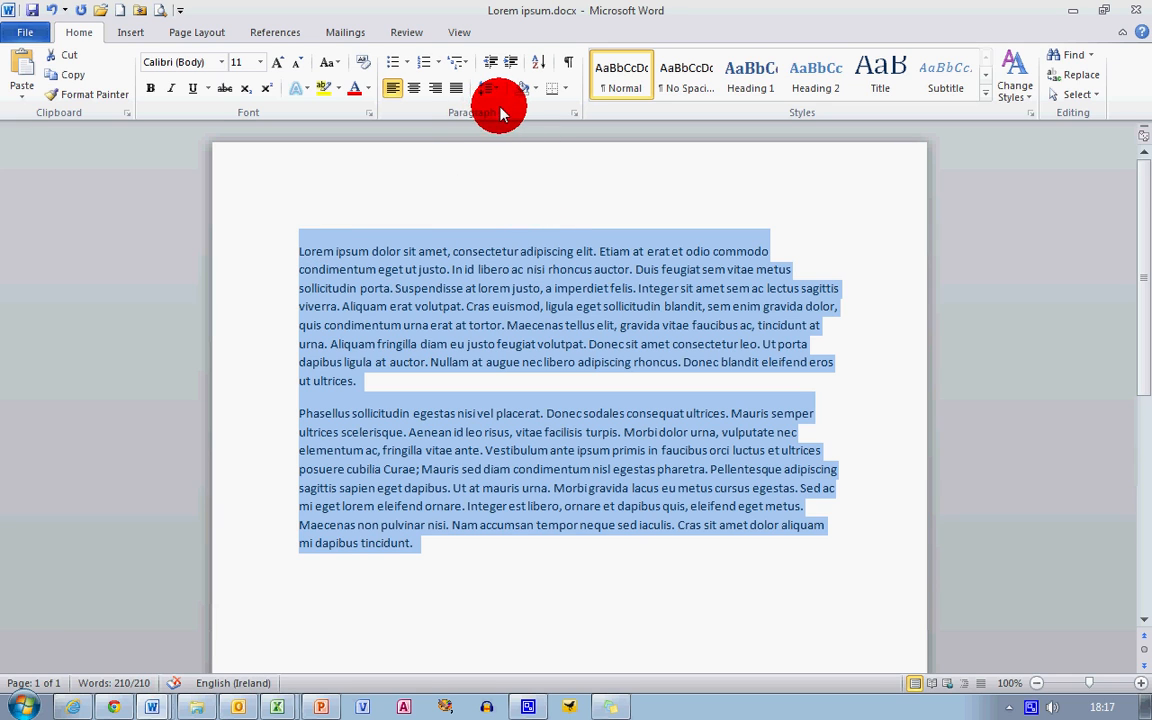
pyautogui.moveTo(488, 90)
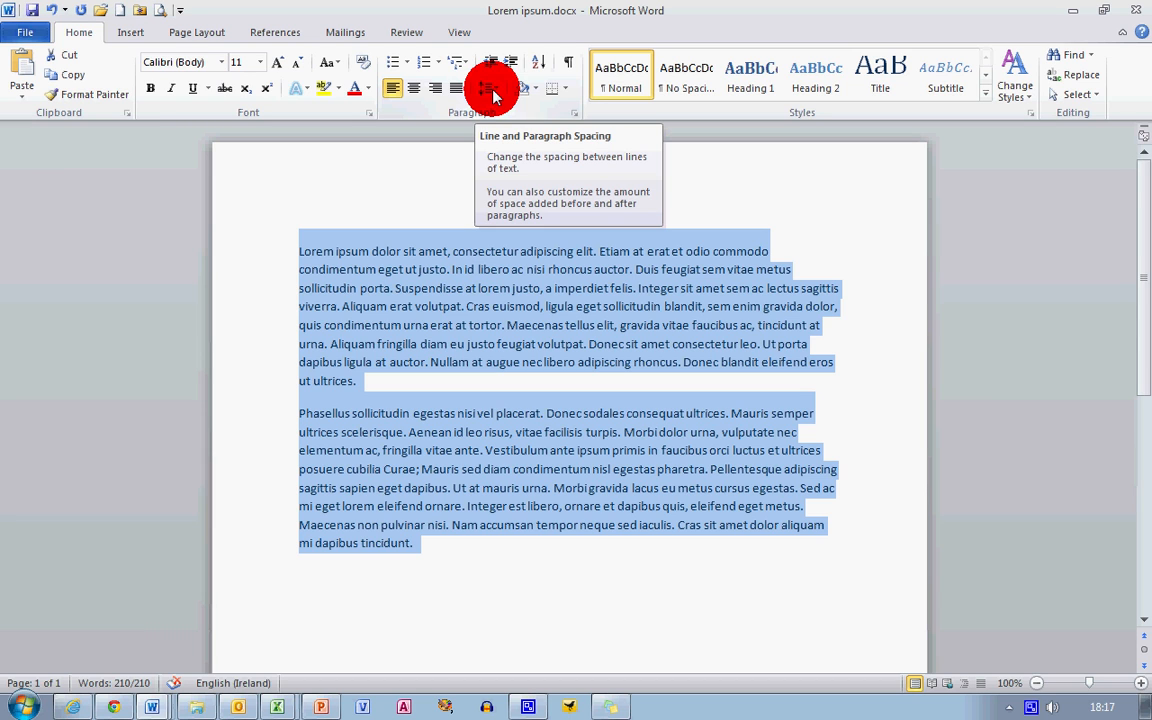
# Apply 1.0 single line spacing to all the selected text
pyautogui.click(488, 88)
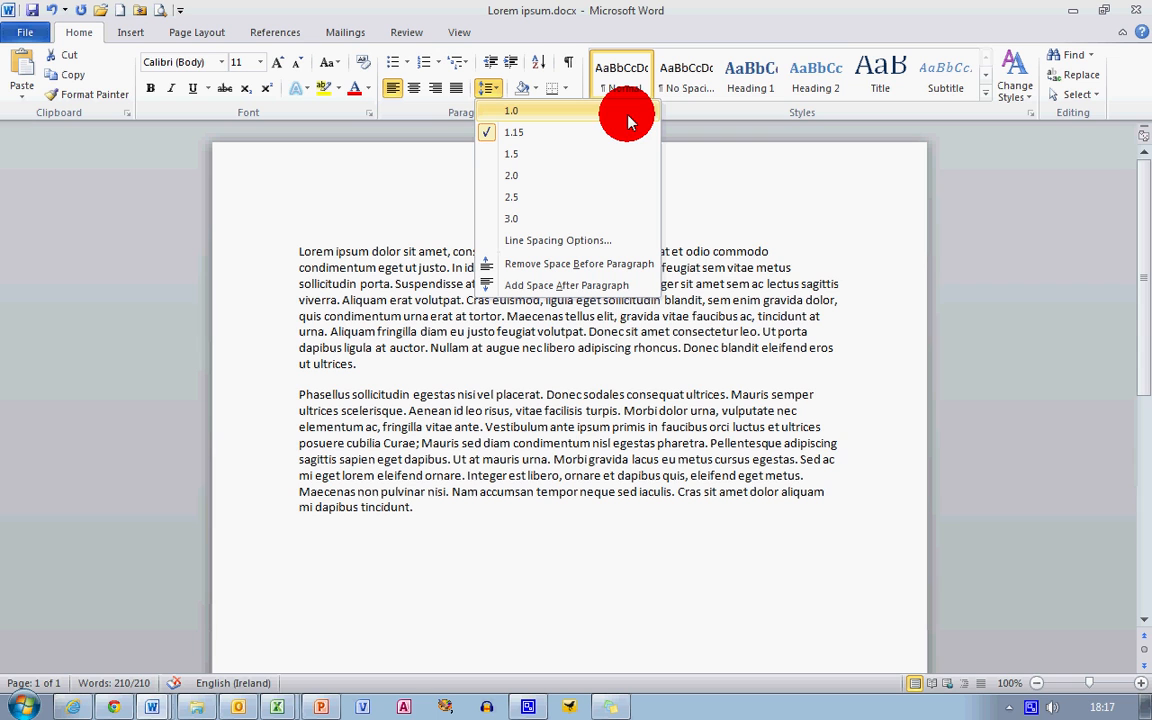
pyautogui.click(512, 112)
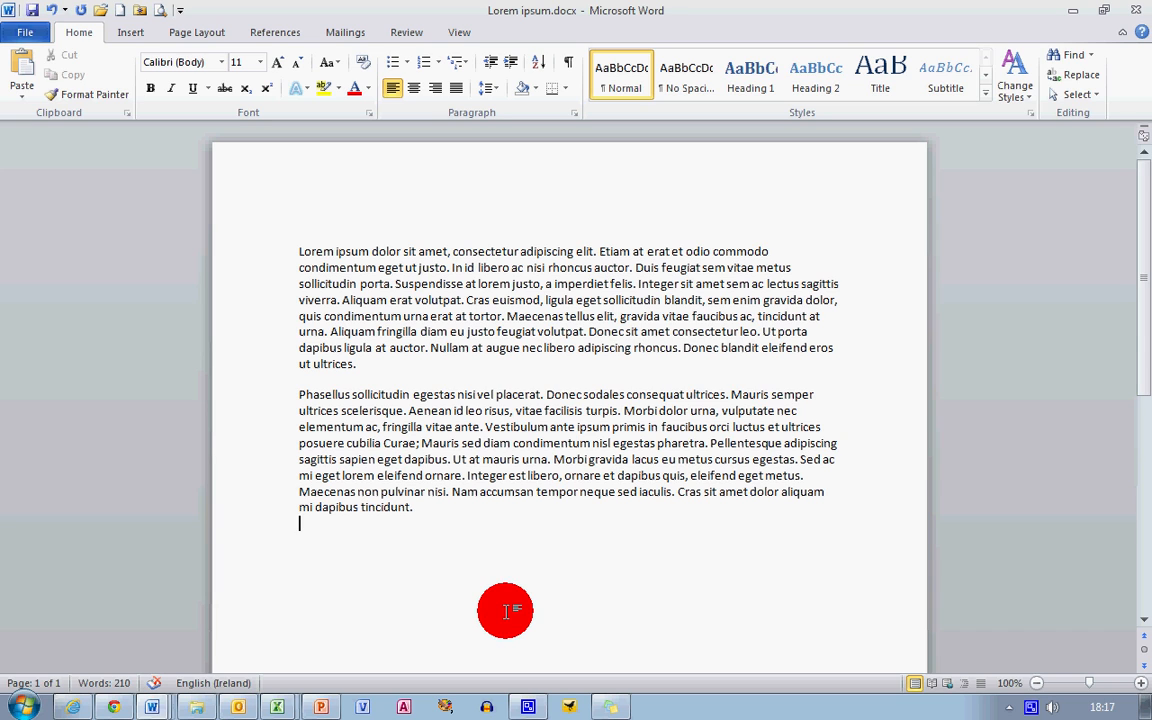
pyautogui.moveTo(480, 564)
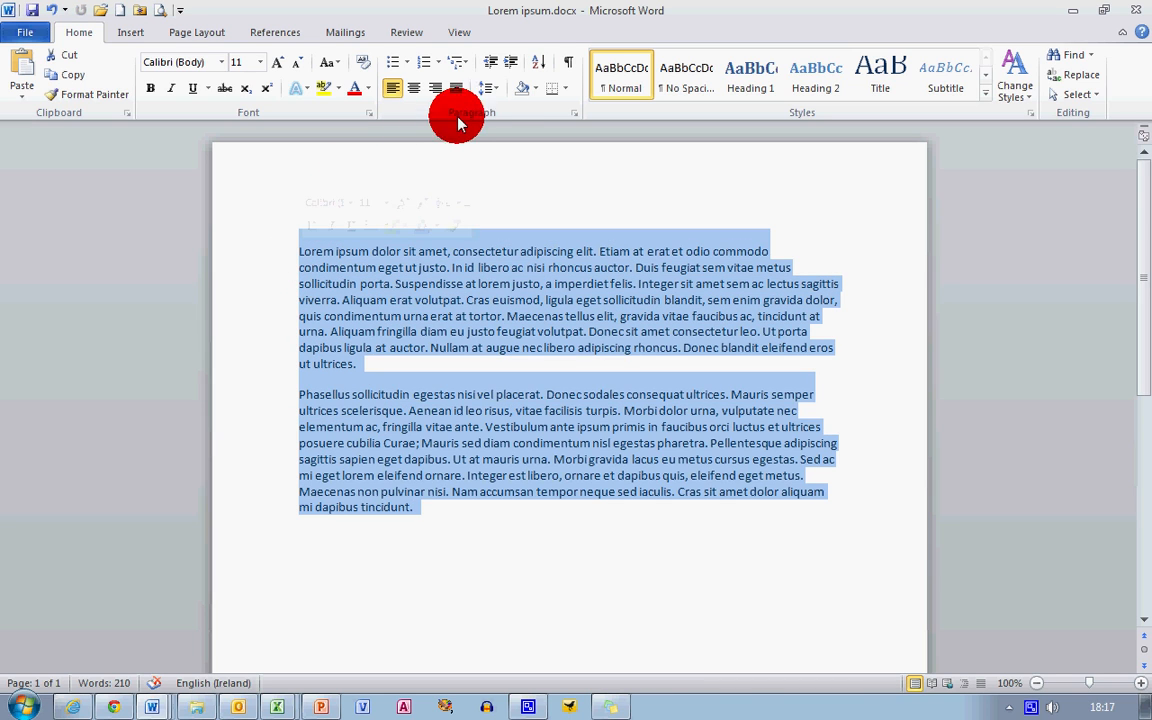
# Apply 1.5 line spacing to both paragraphs and deselect to view the result
pyautogui.click(480, 88)
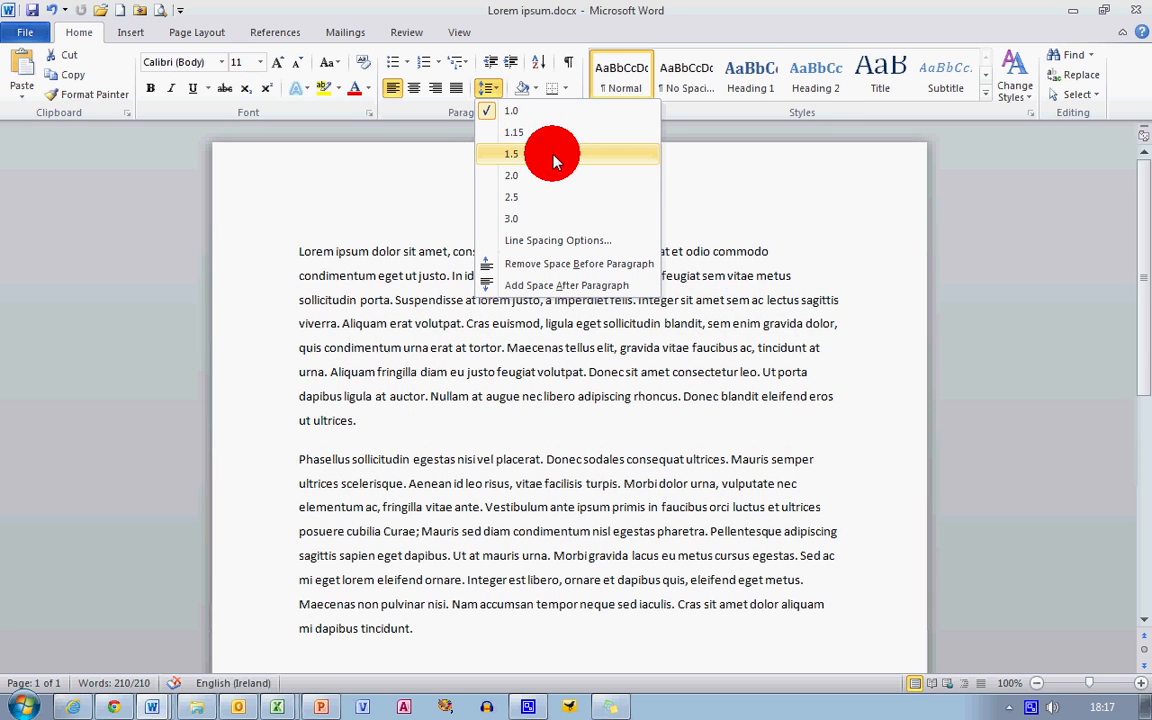
pyautogui.click(512, 152)
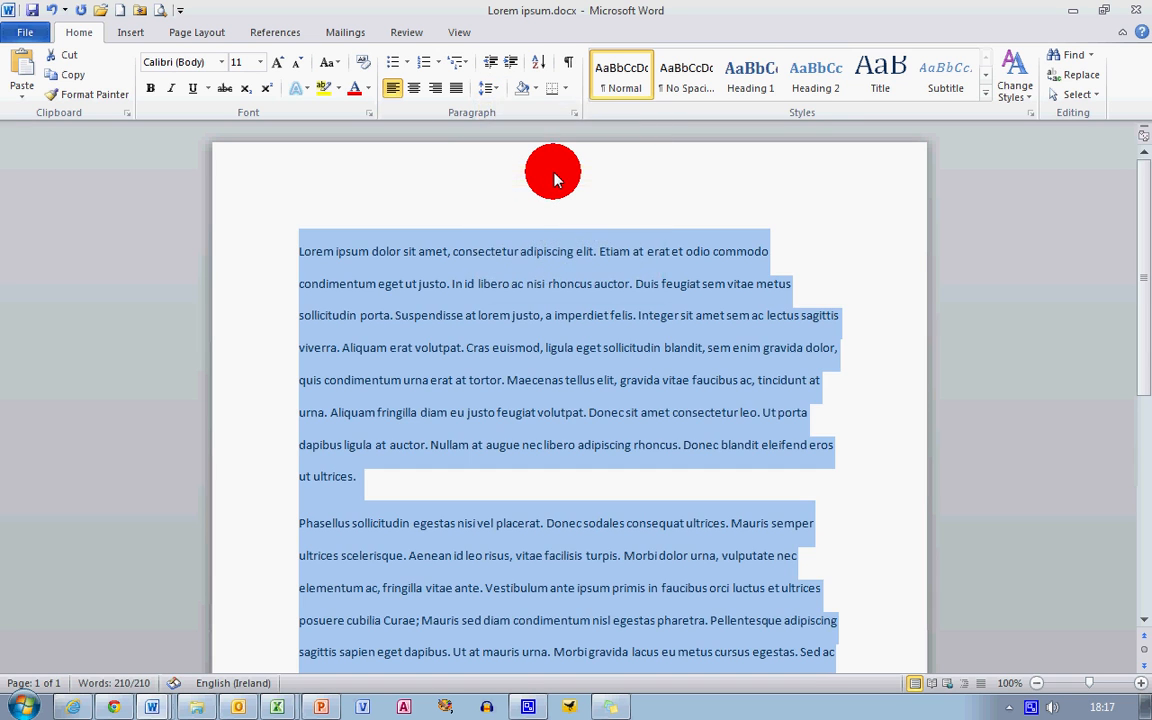
pyautogui.click(540, 412)
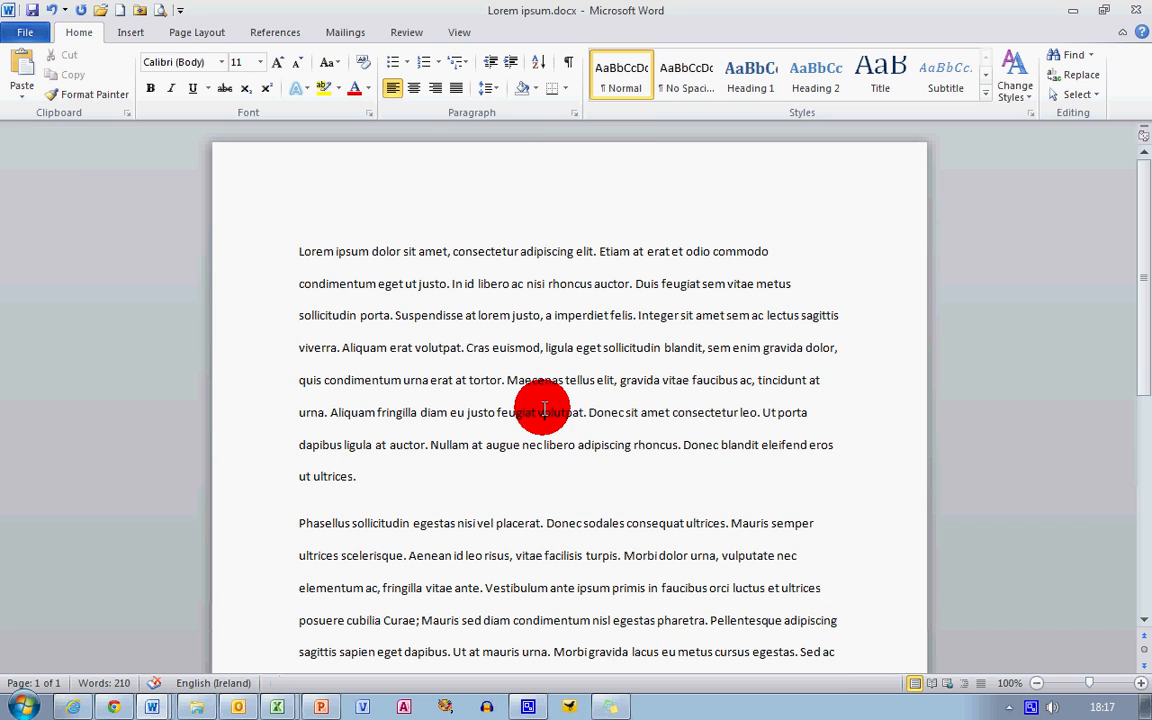
pyautogui.moveTo(298, 252)
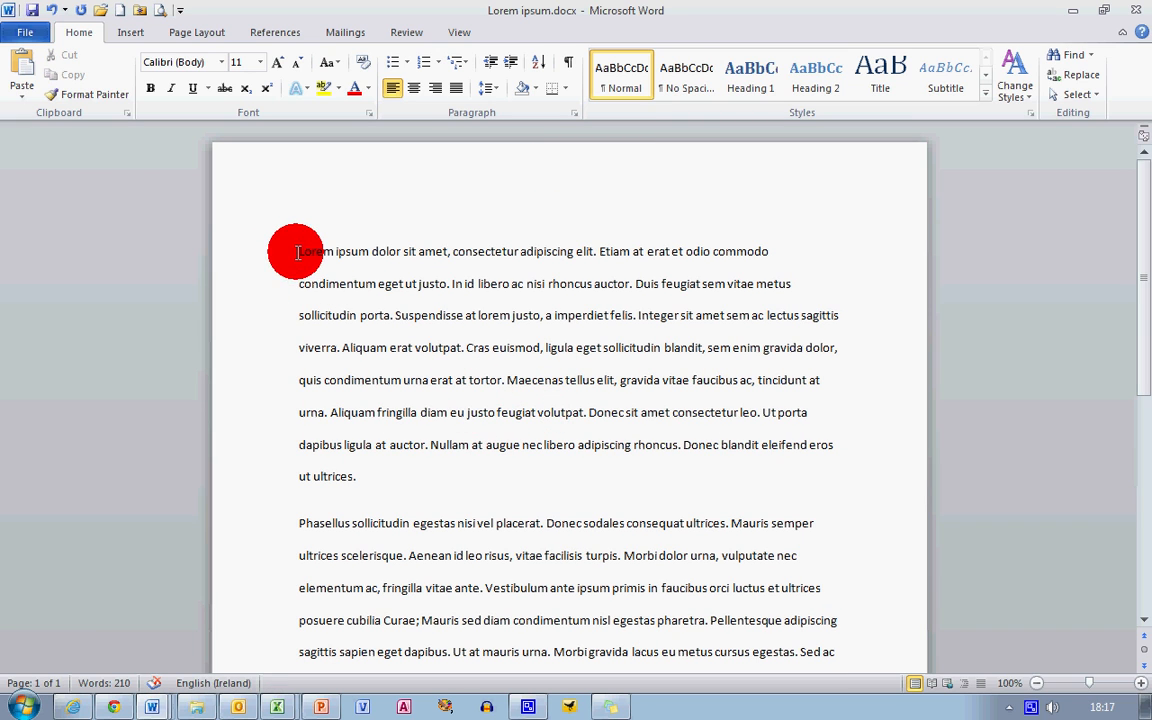
# Reselect both paragraphs and revert them to single line spacing
pyautogui.moveTo(296, 252); pyautogui.dragTo(612, 440)
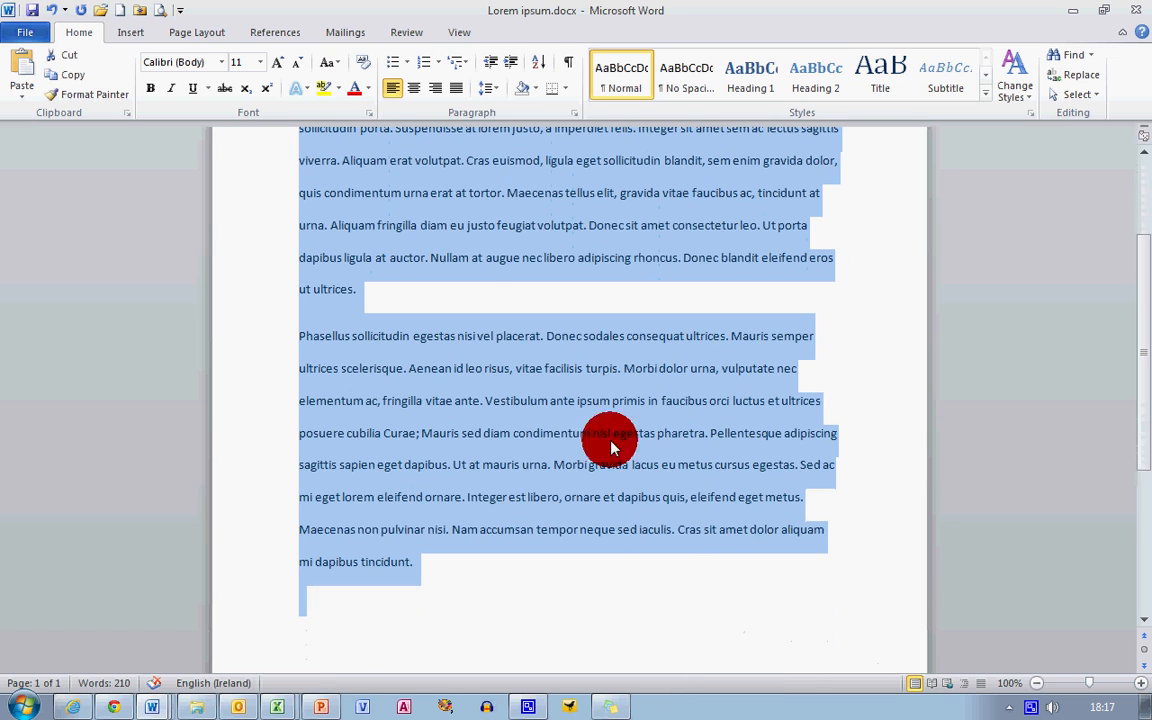
pyautogui.click(488, 88)
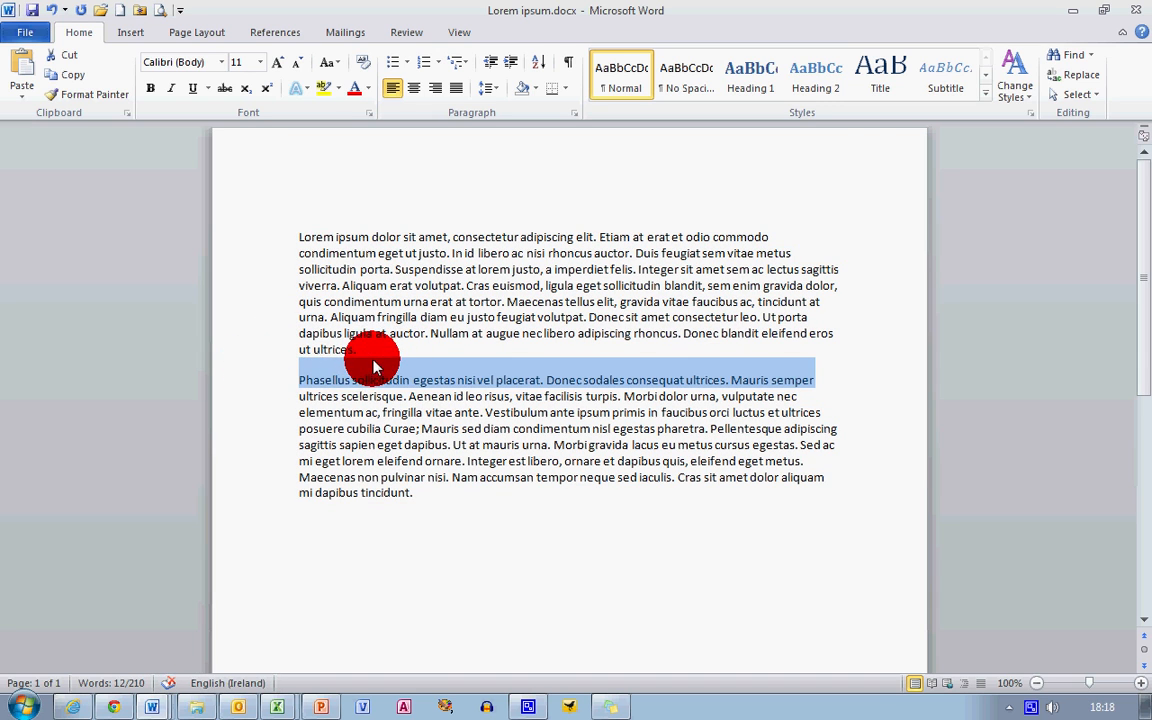
# Deselect the text and place the insertion point in the second paragraph
pyautogui.click(452, 380)
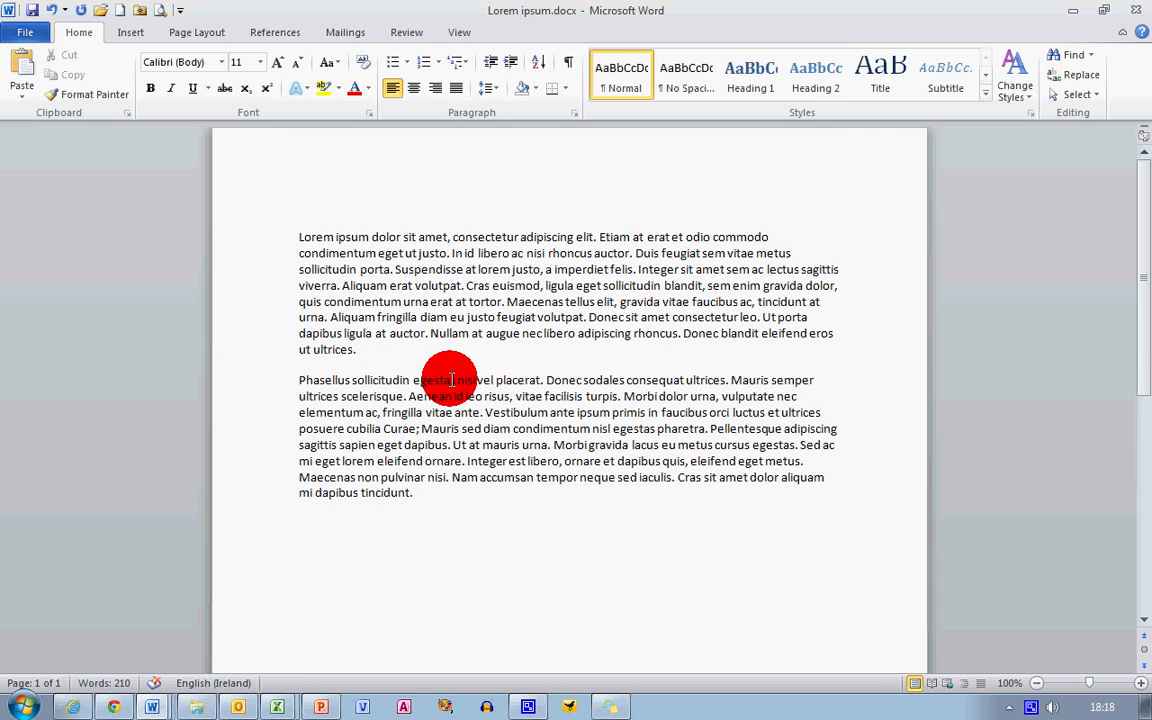
pyautogui.click(356, 348)
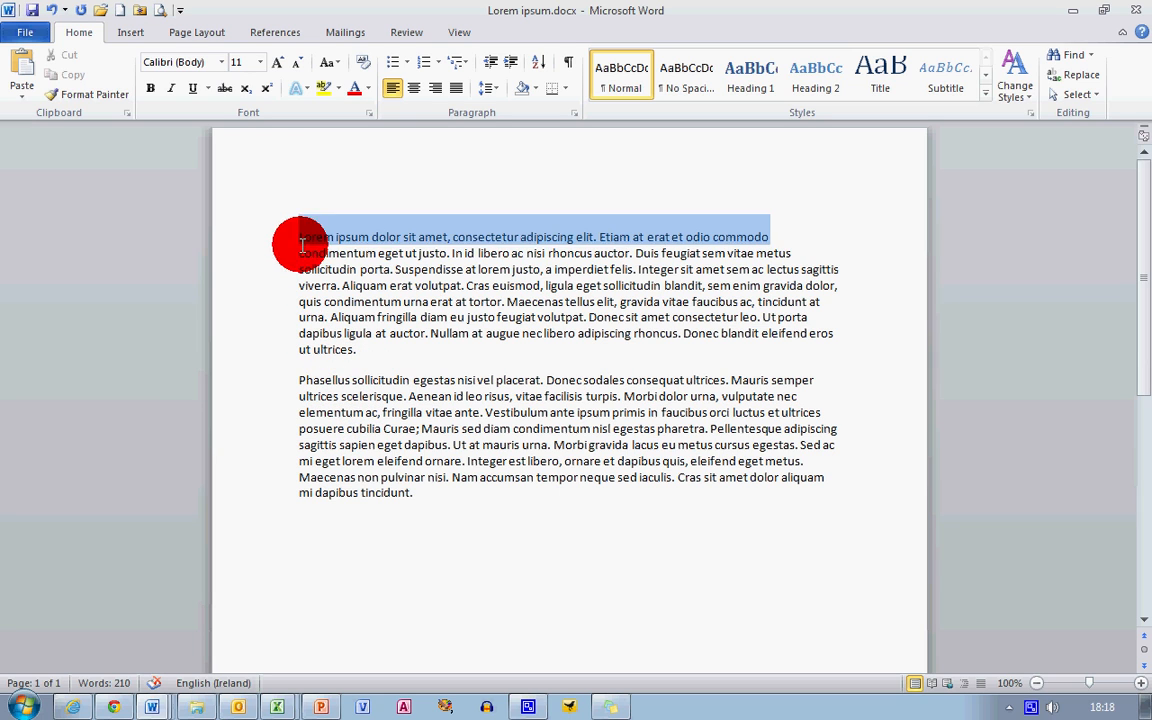
# Select all text with Ctrl+A and apply Remove Space After Paragraph
pyautogui.press('ctrl+a')
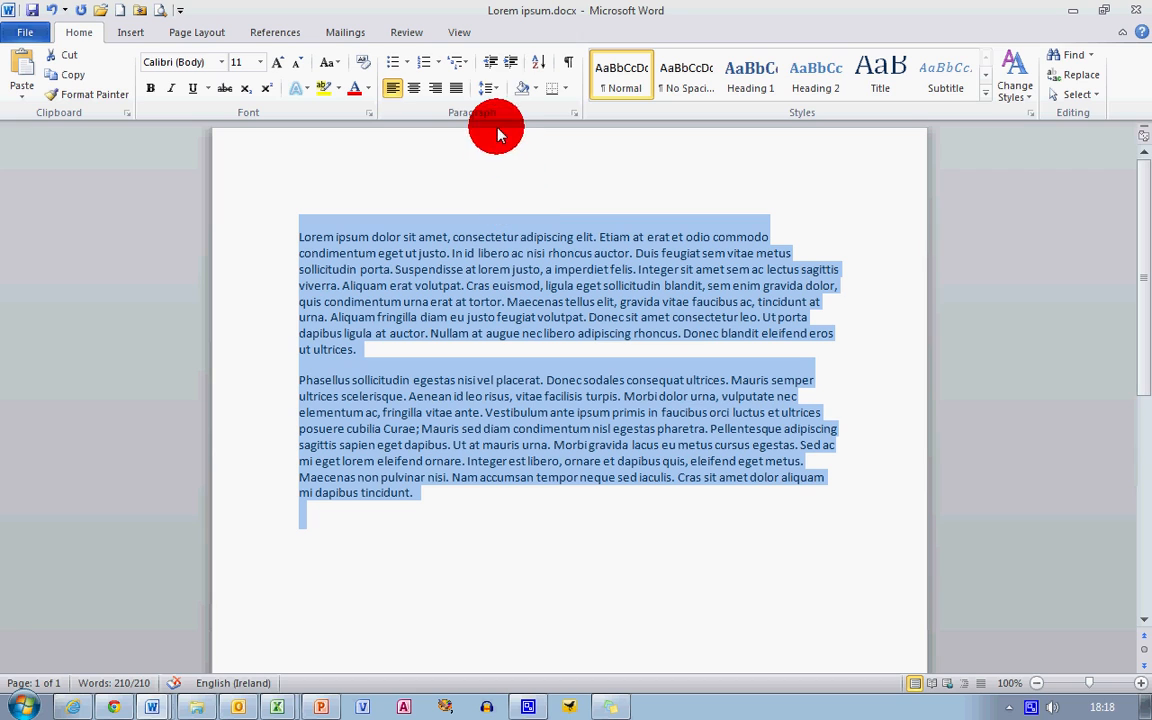
pyautogui.moveTo(492, 88)
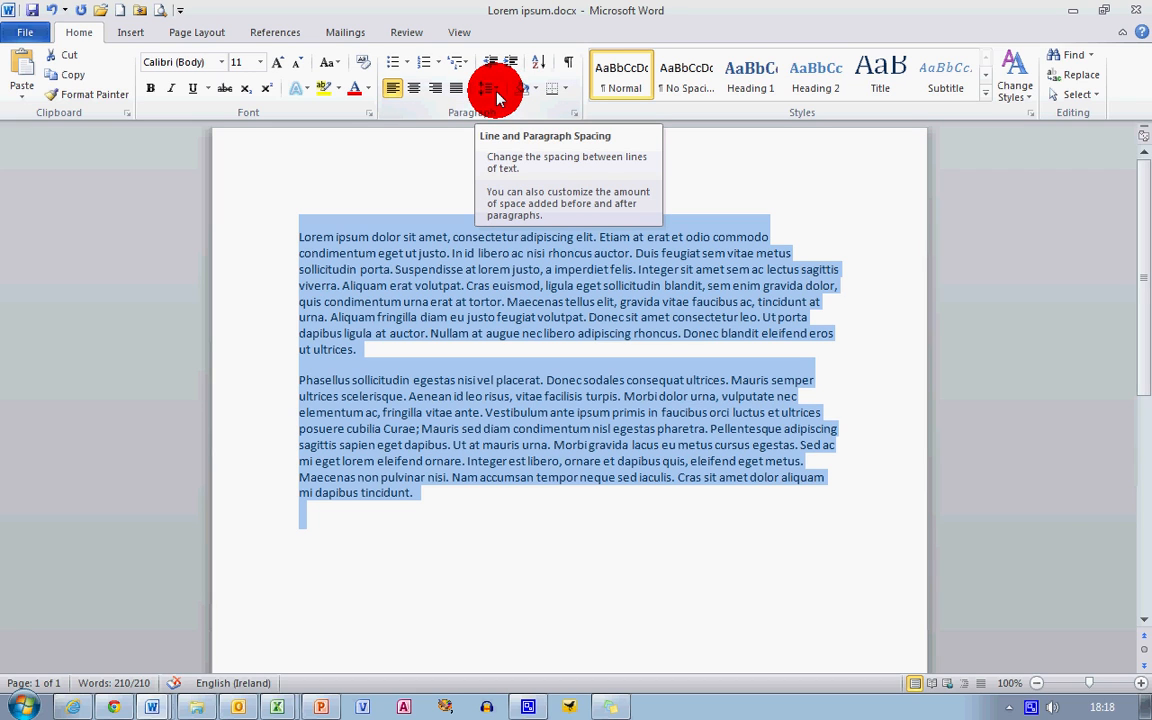
pyautogui.click(492, 88)
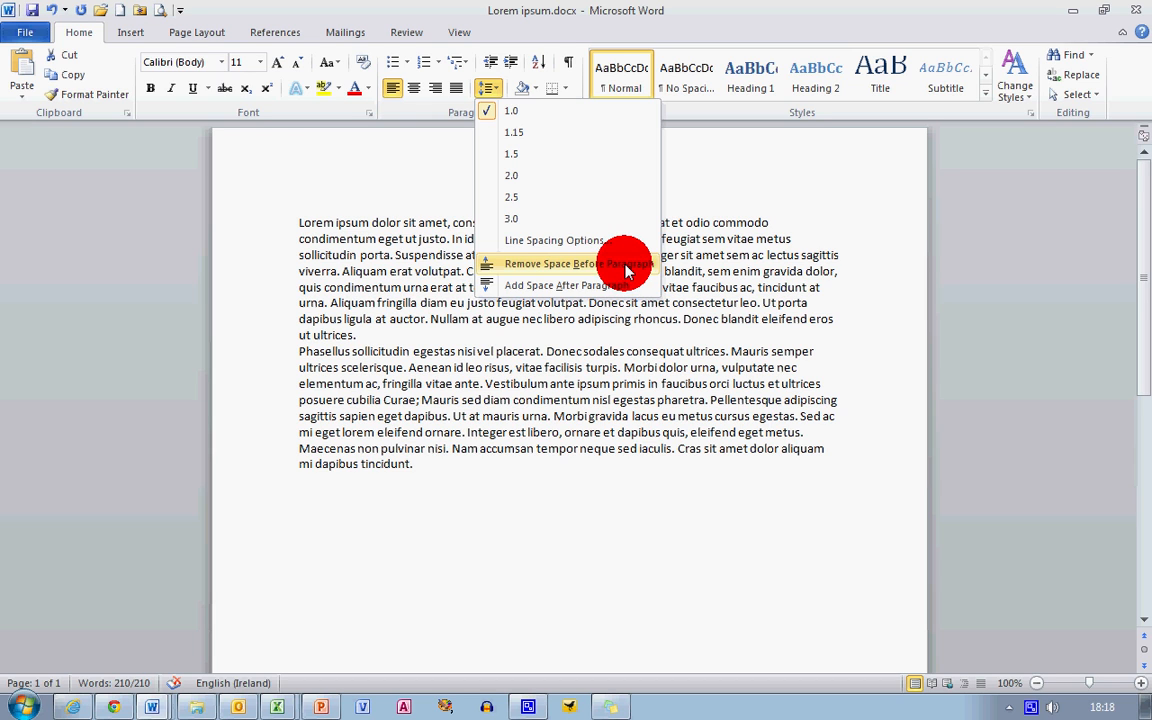
pyautogui.moveTo(630, 266)
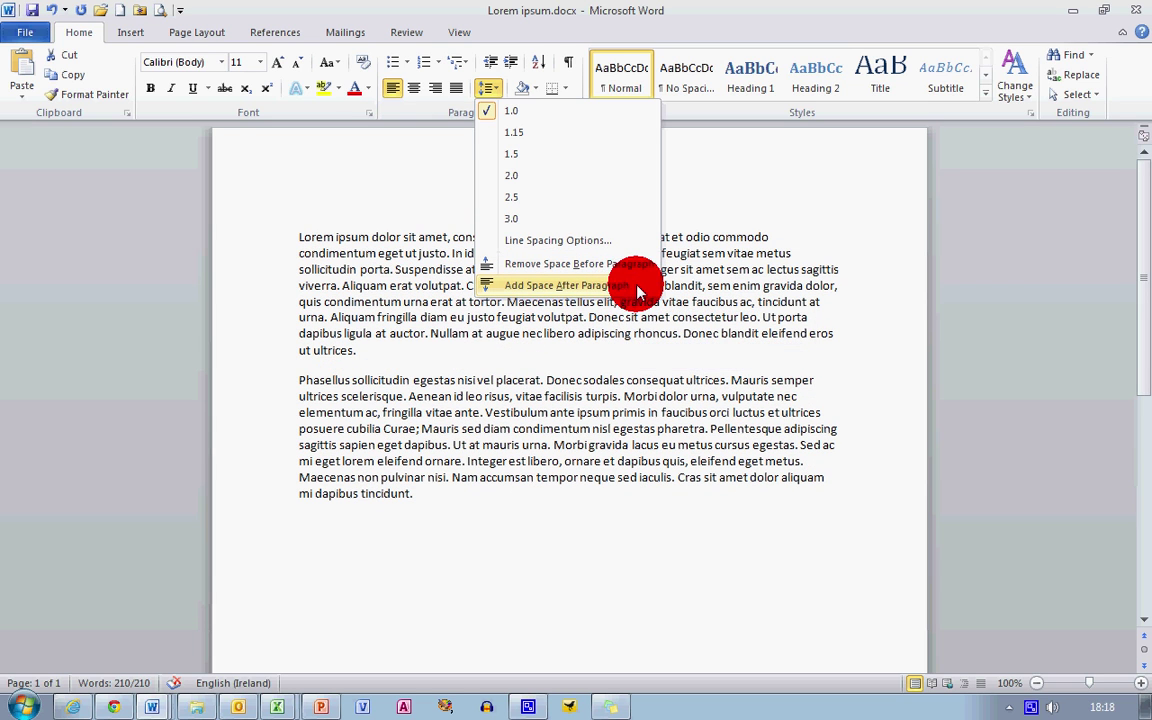
pyautogui.click(568, 264)
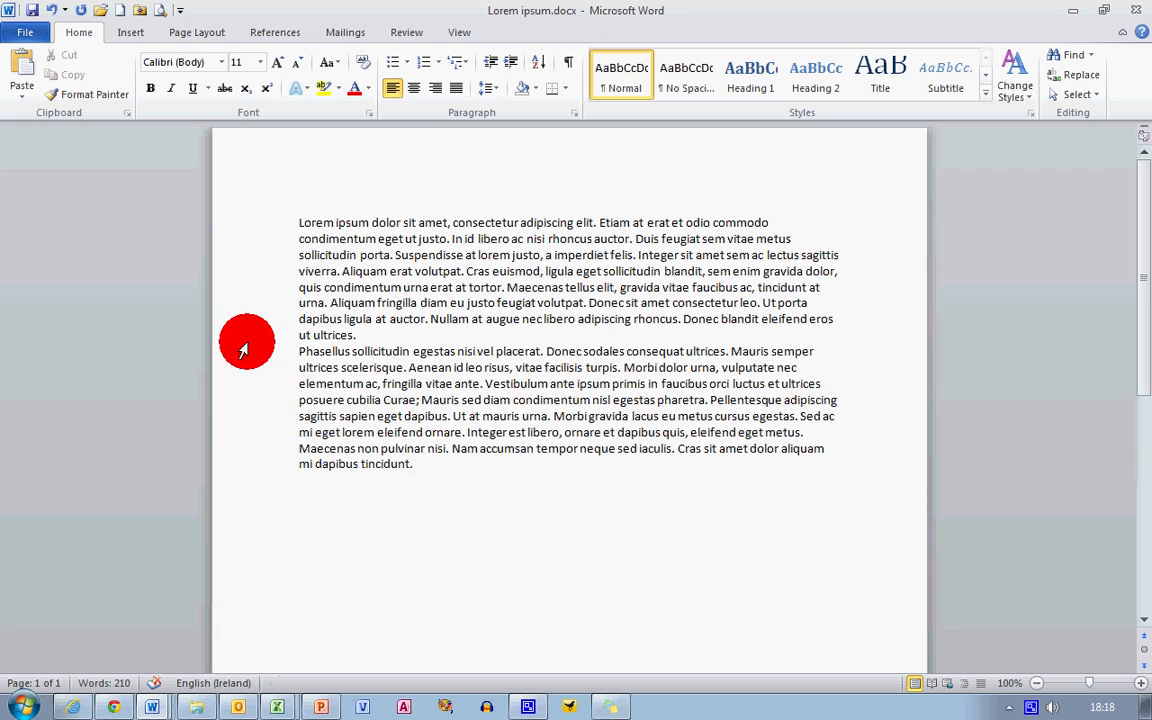
pyautogui.moveTo(444, 464)
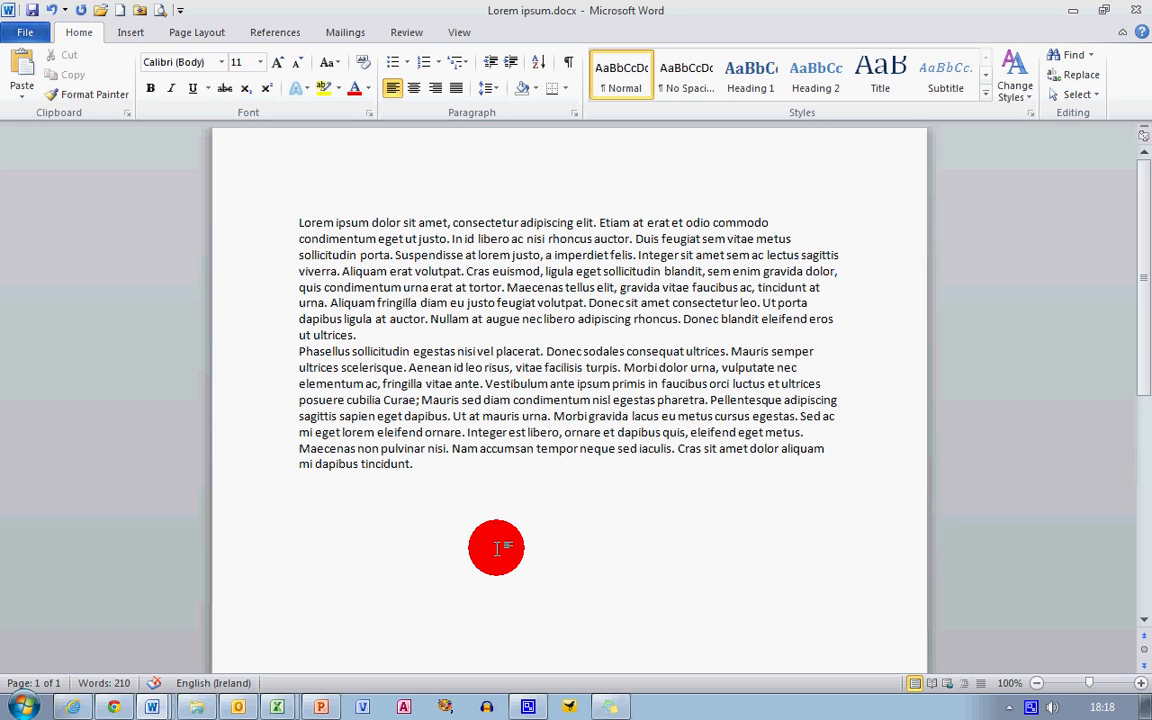
pyautogui.moveTo(1016, 680)
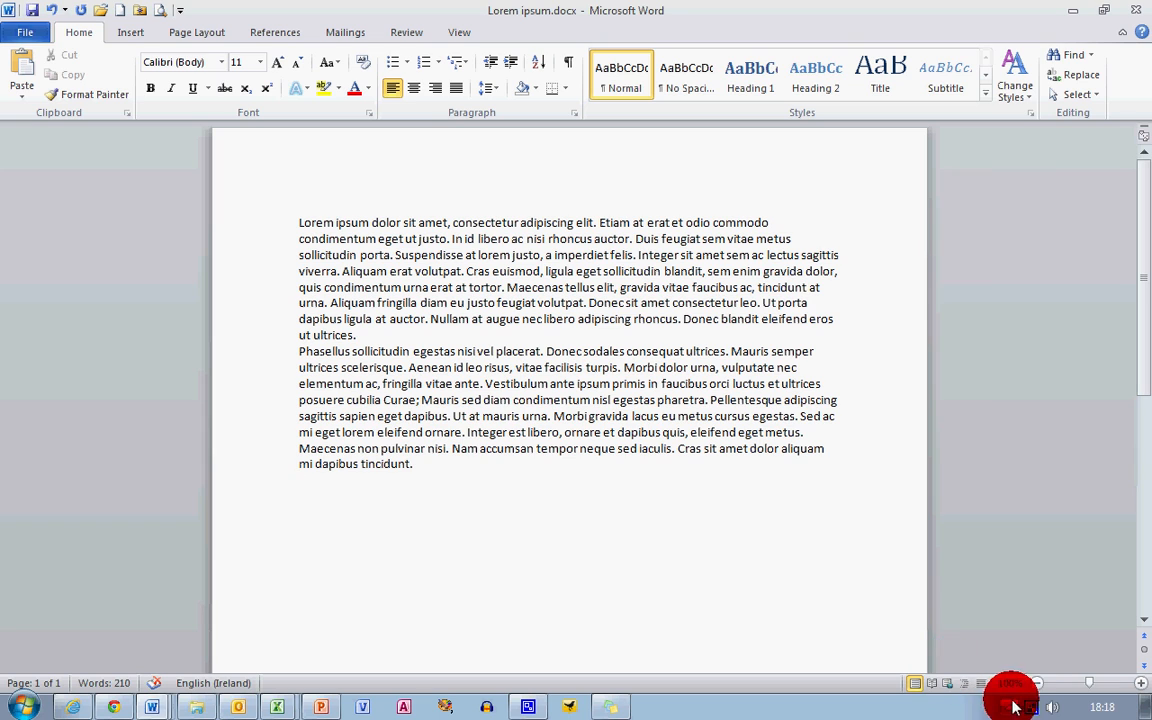